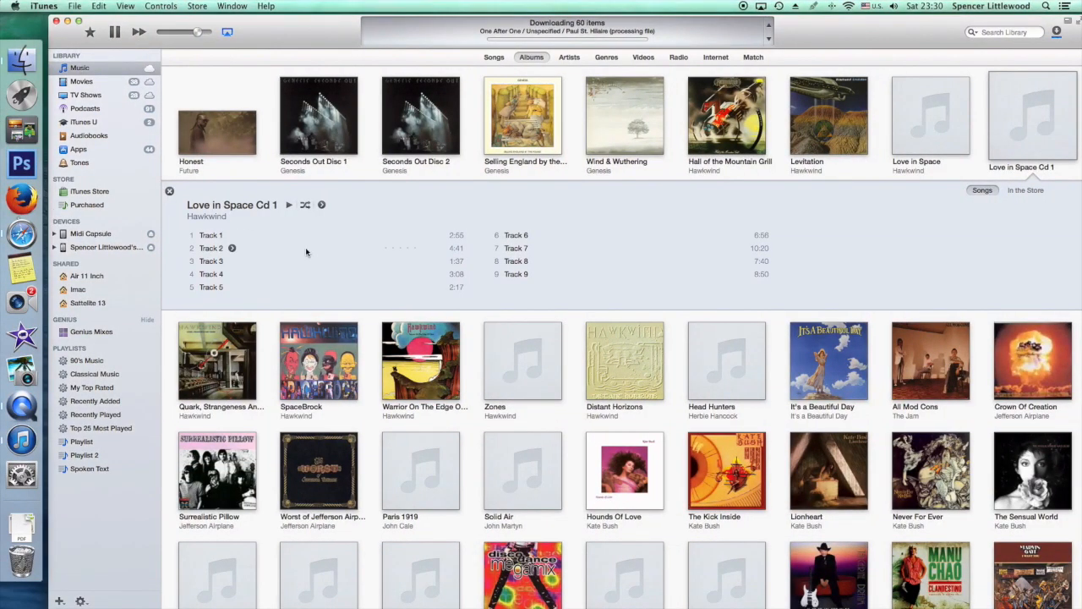
mouse_move(399, 145)
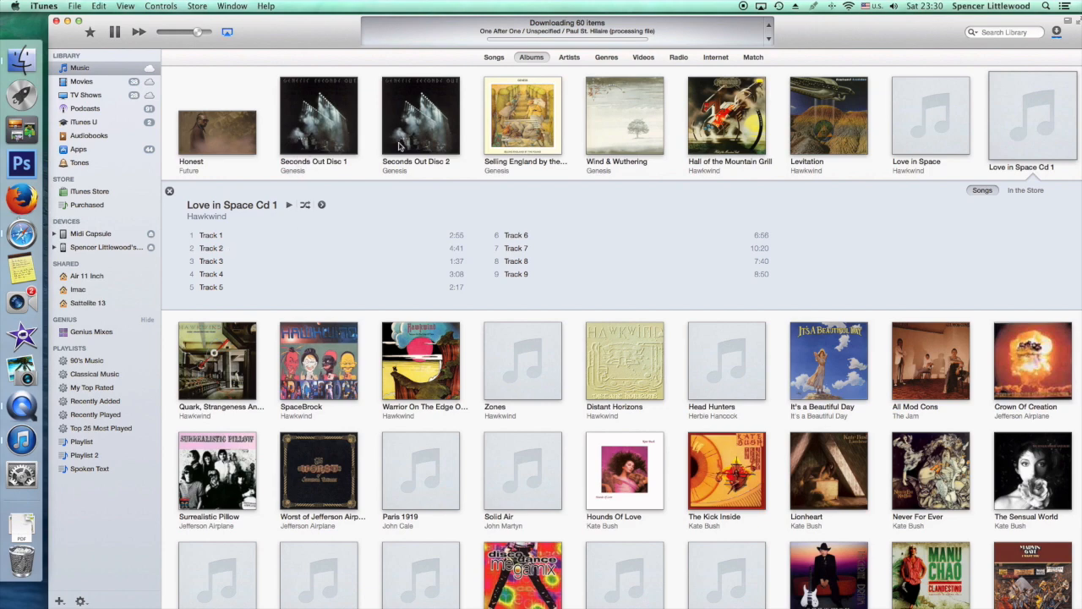
mouse_move(585, 128)
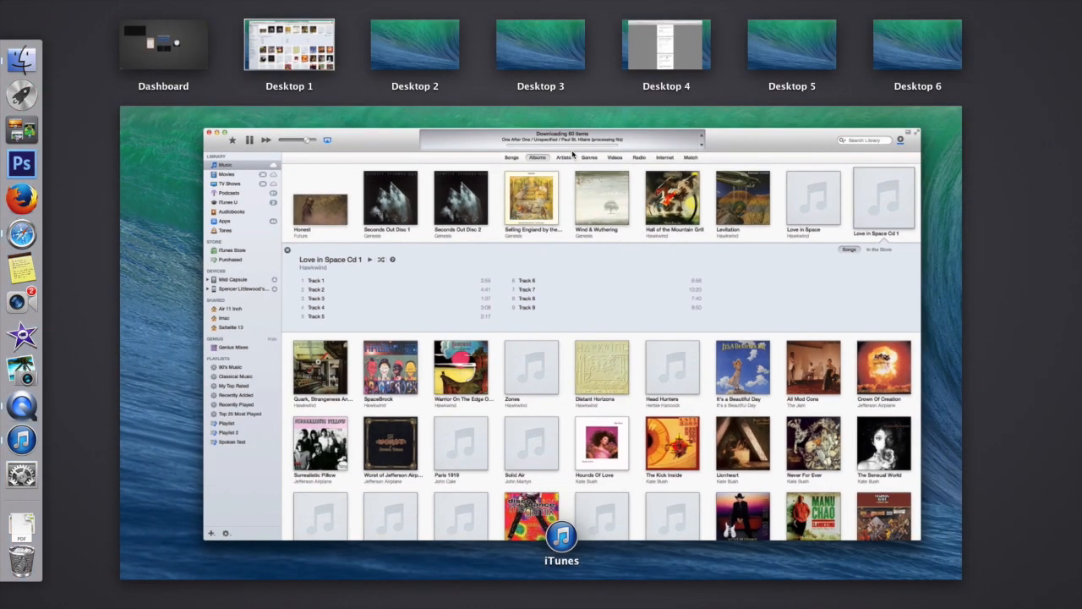
mouse_move(1051, 44)
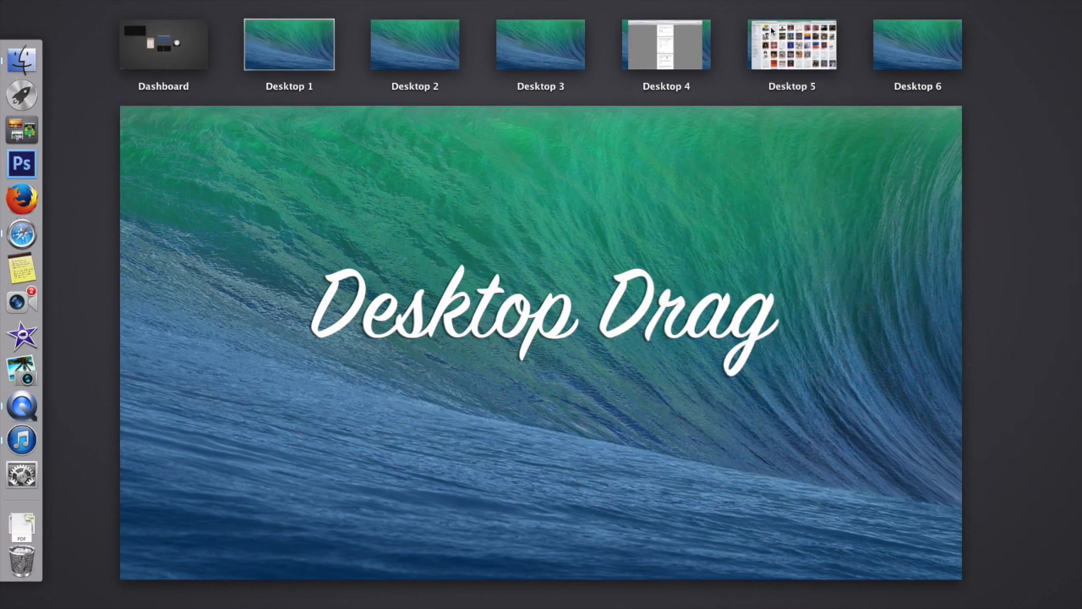
Step: Drag the iTunes desktop thumbnail back to the Desktop 1 slot, then enter the Dashboard
left_click_drag(791, 44, 666, 44)
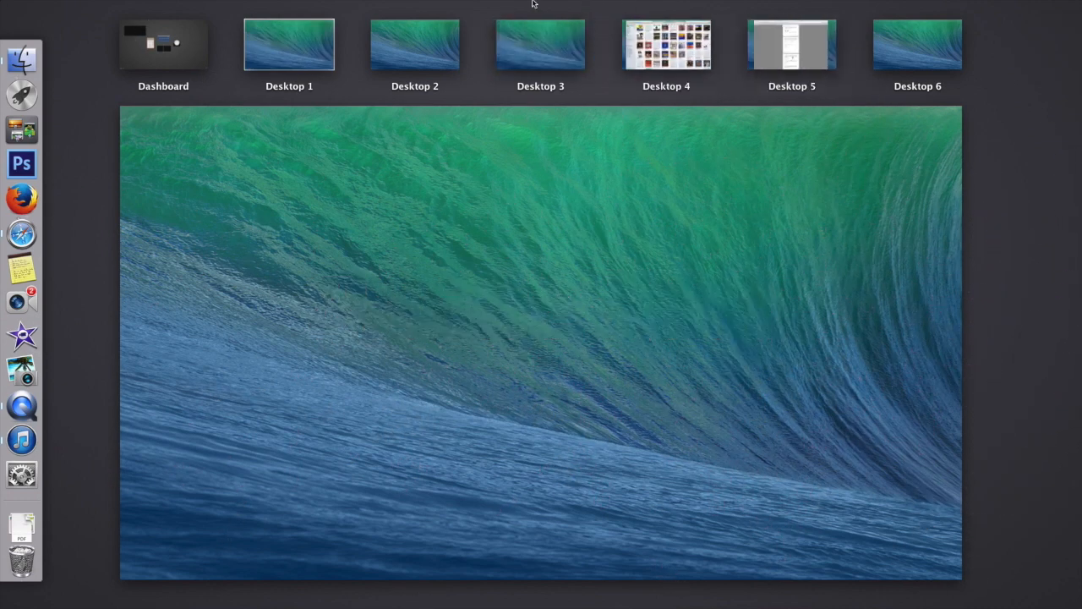
left_click(666, 44)
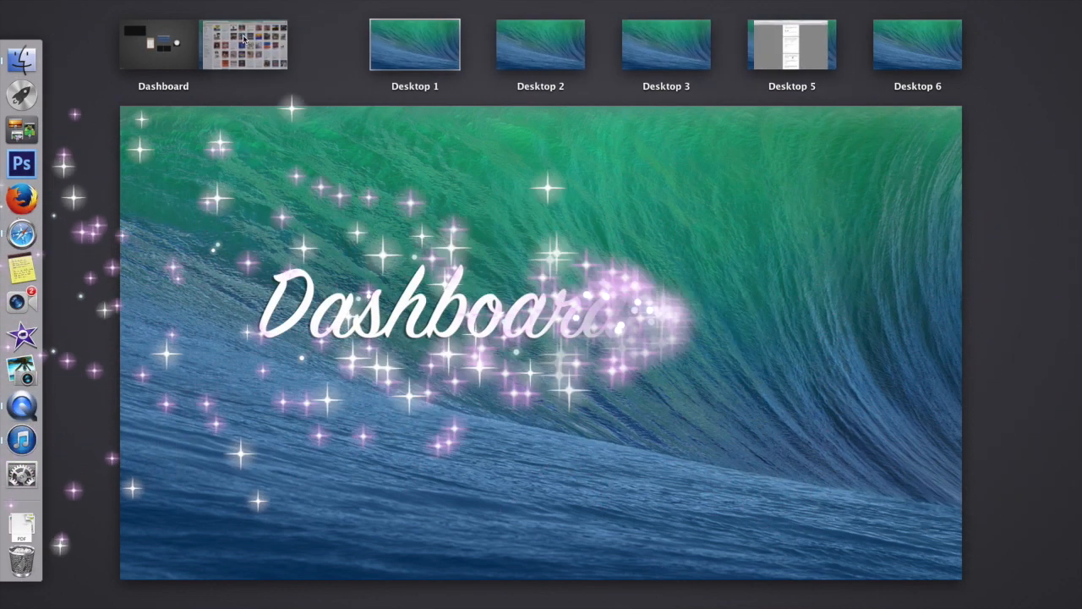
left_click_drag(244, 44, 289, 44)
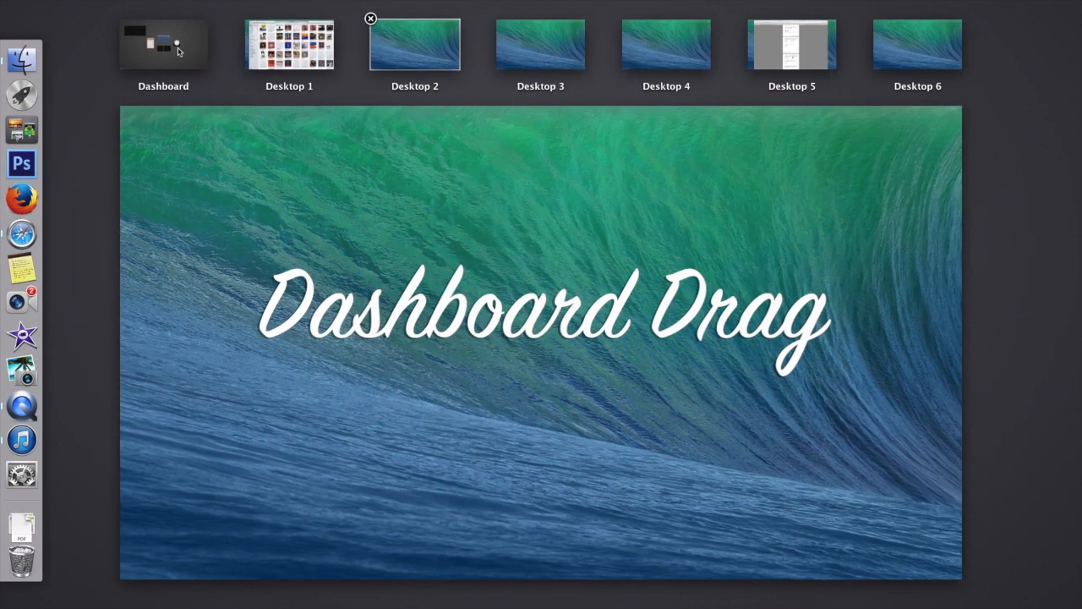
left_click_drag(162, 44, 893, 47)
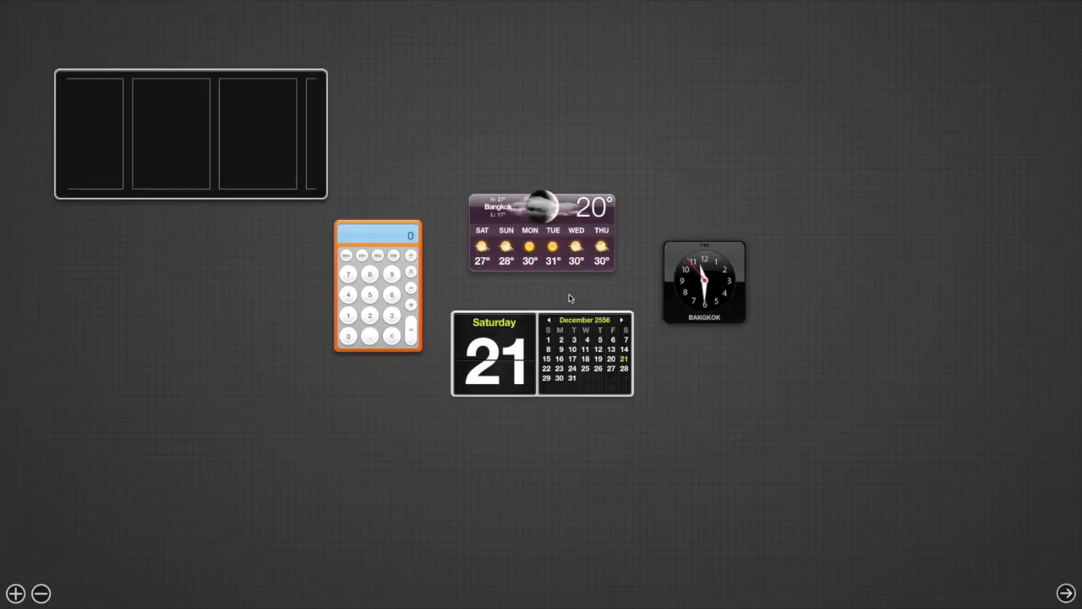
Step: Move the Dashboard space between Desktop 4 and Desktop 5 and switch to the Safari desktop
left_click(1072, 592)
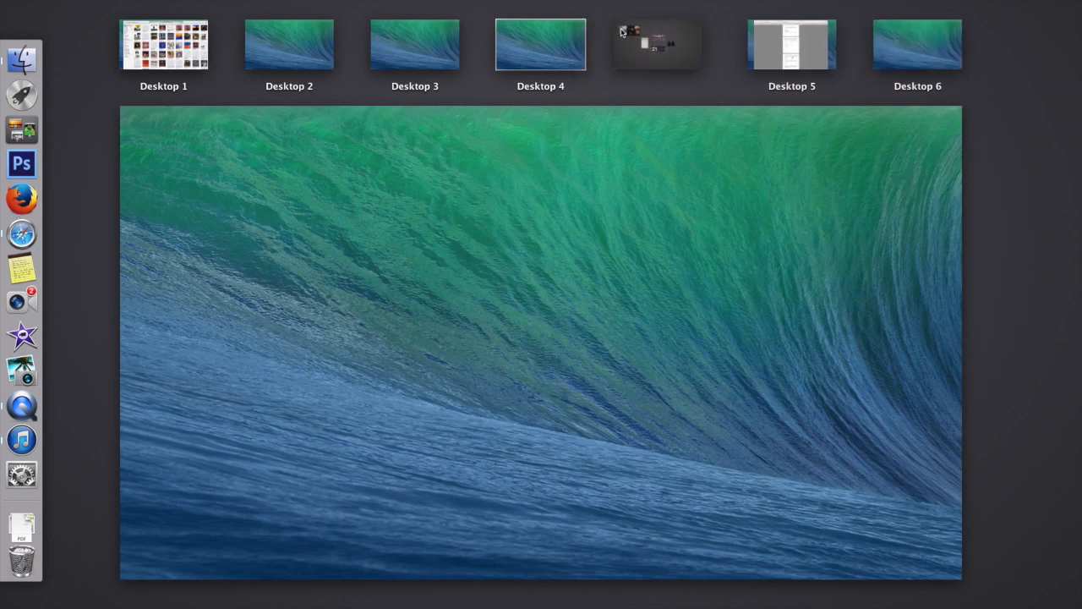
left_click(541, 44)
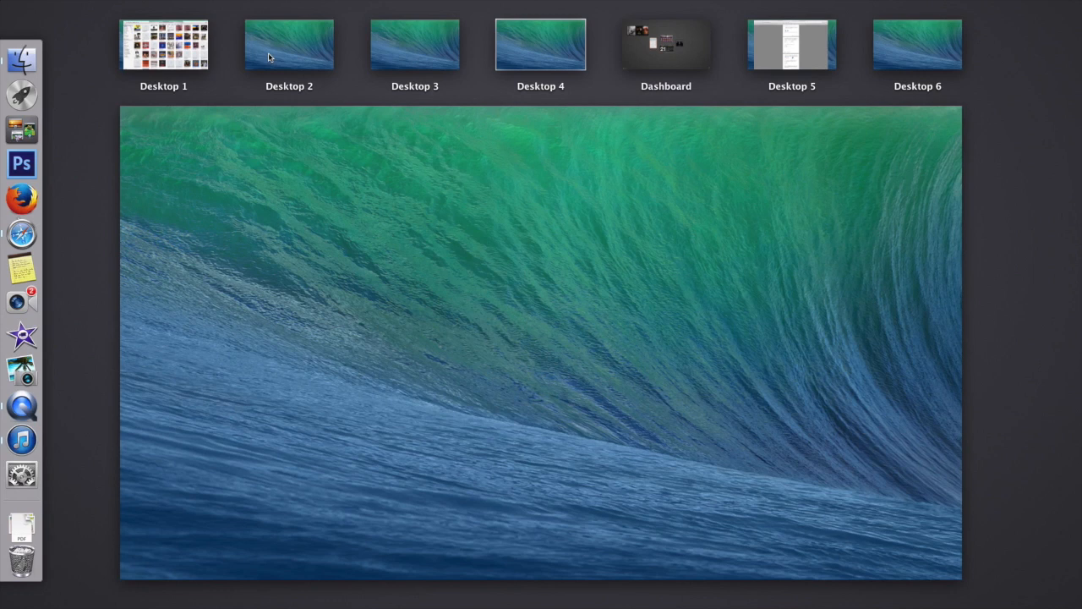
left_click(666, 44)
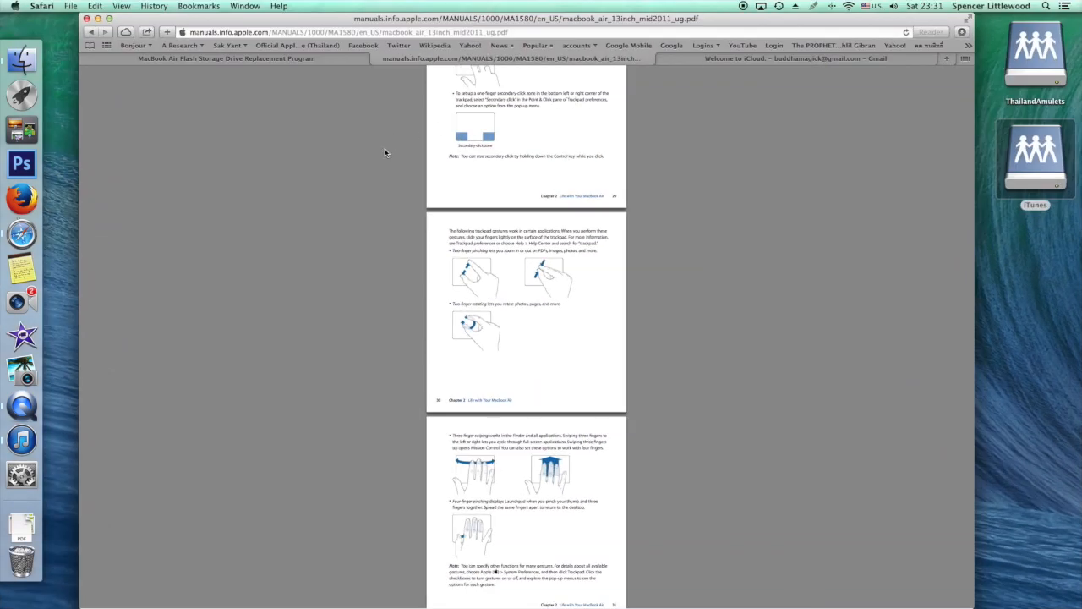
mouse_move(379, 169)
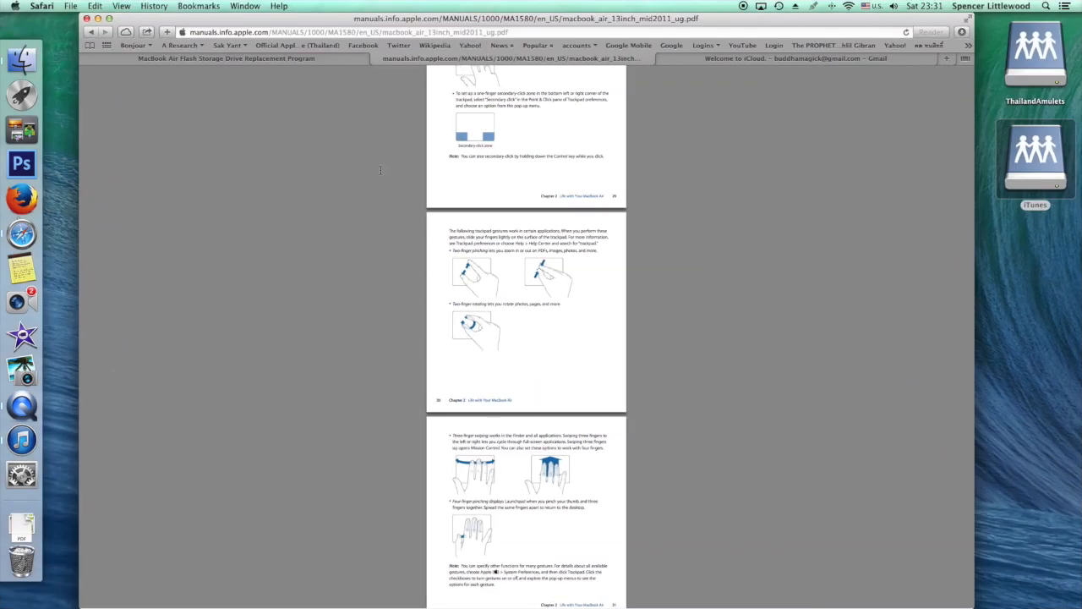
Step: Pinch to zoom the MacBook Air manual, then pinch in fully to show Safari's tab overview
scroll("up", 3)
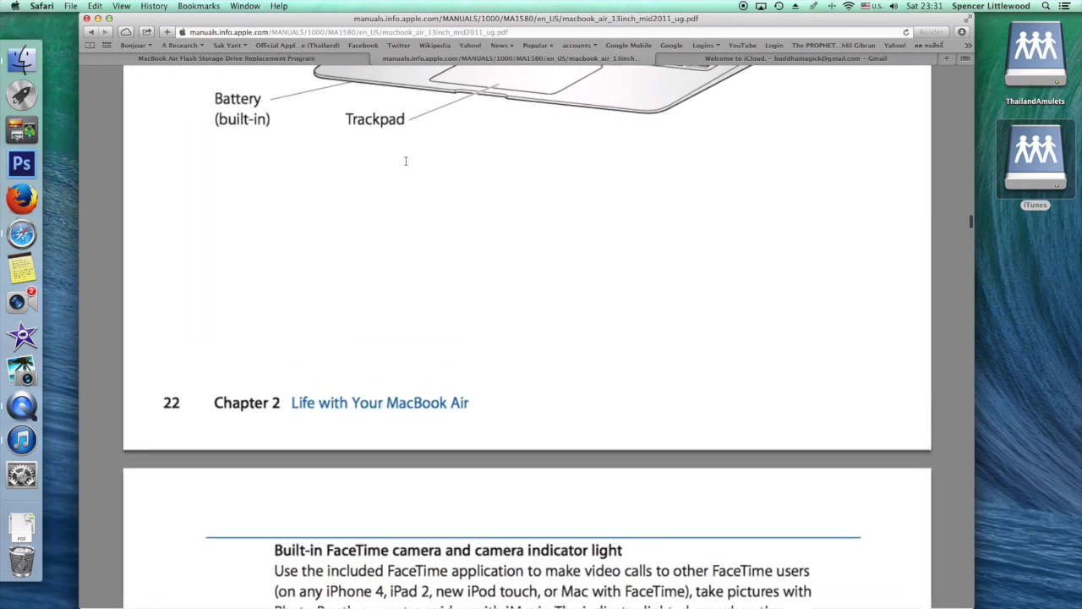
scroll("down", 3)
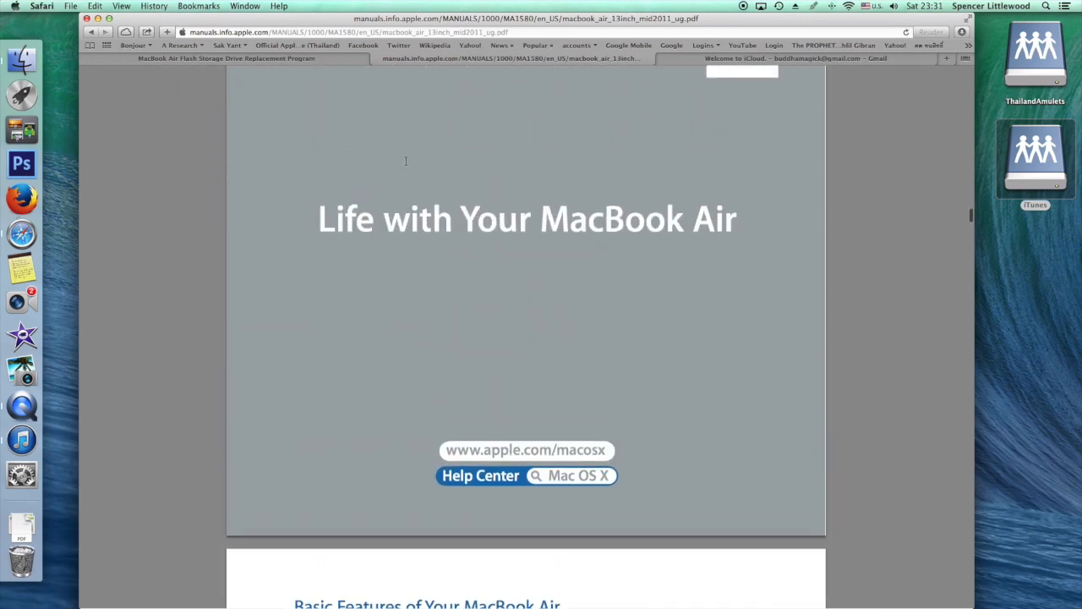
scroll("down", 3)
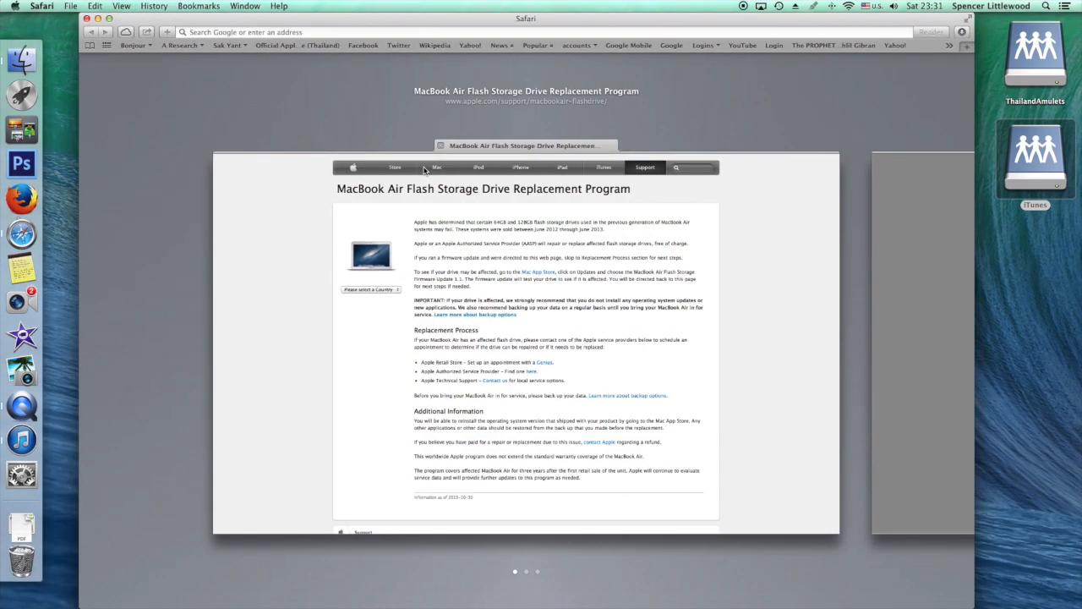
mouse_move(318, 108)
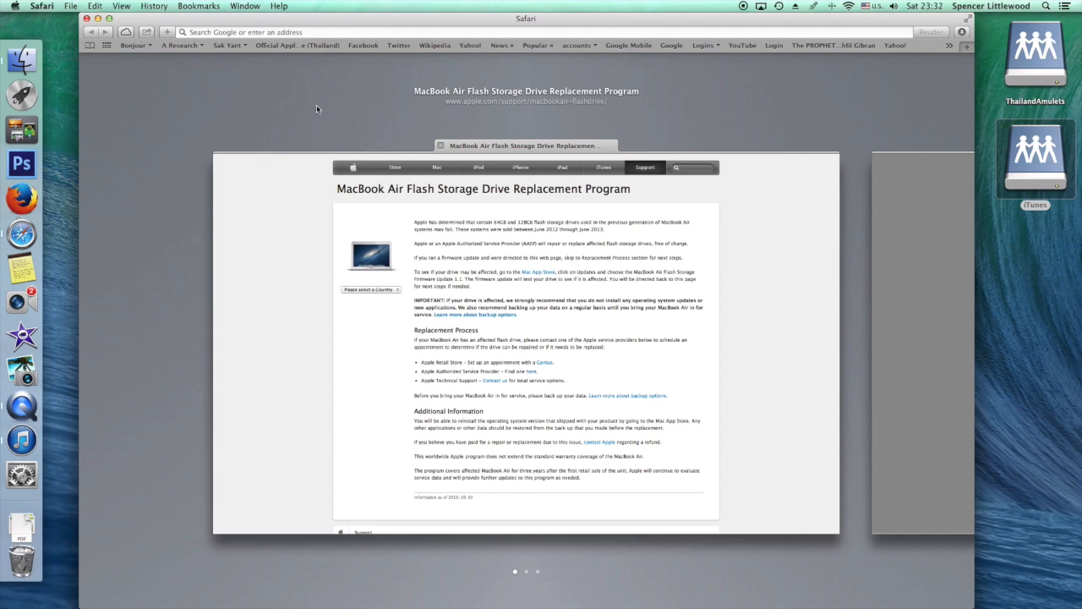
mouse_move(1038, 267)
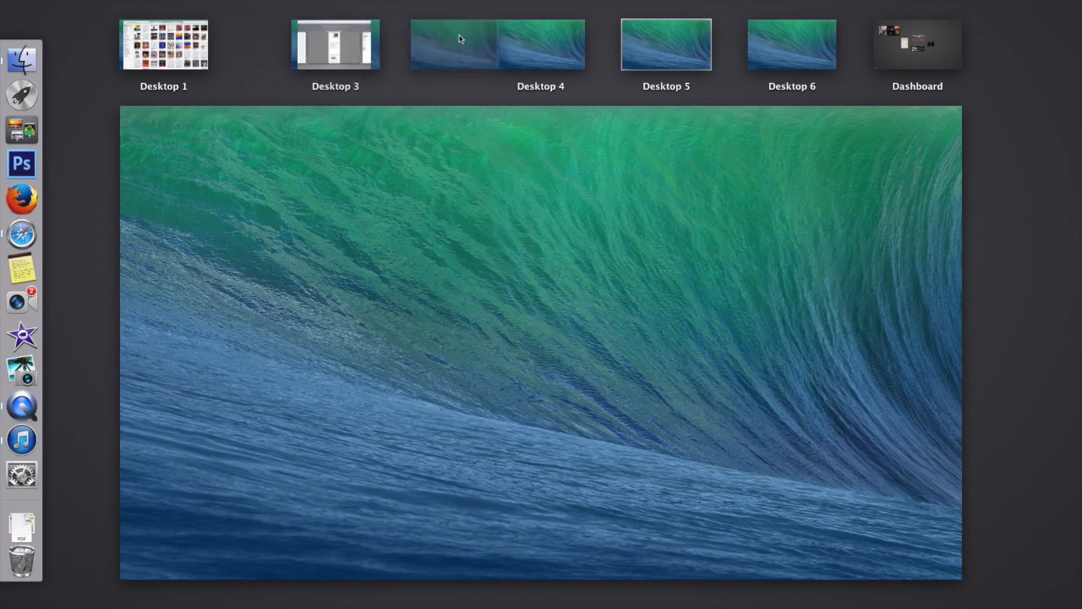
Step: Move the Dashboard back to the front so the iTunes library desktop is Desktop 1 again
left_click(162, 44)
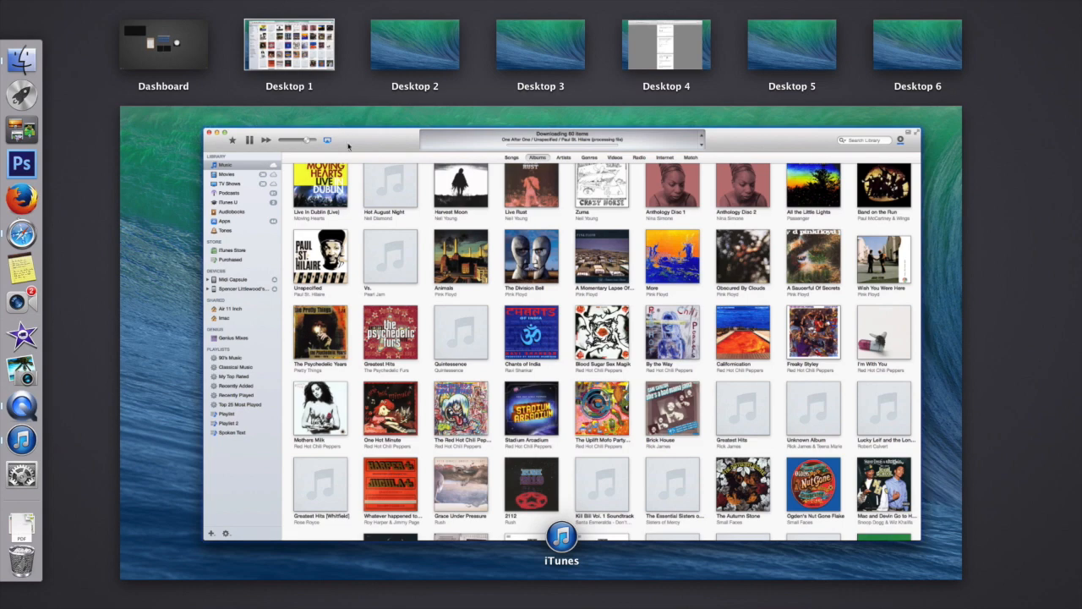